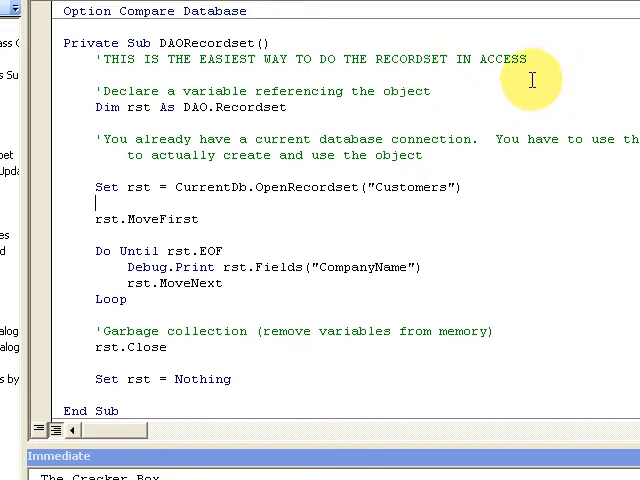
pyautogui.moveTo(350, 105)
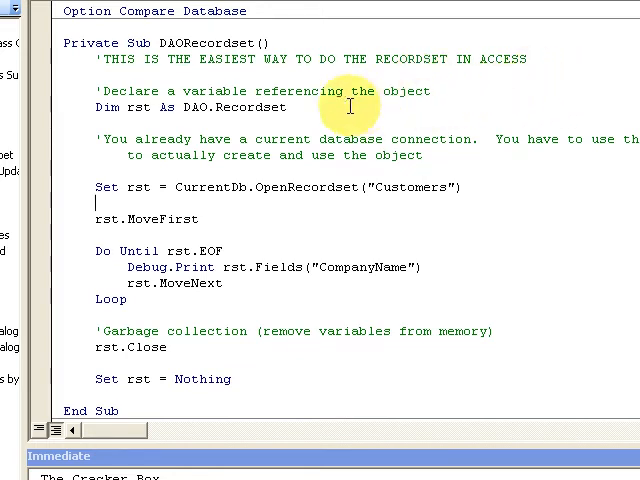
pyautogui.moveTo(410, 138)
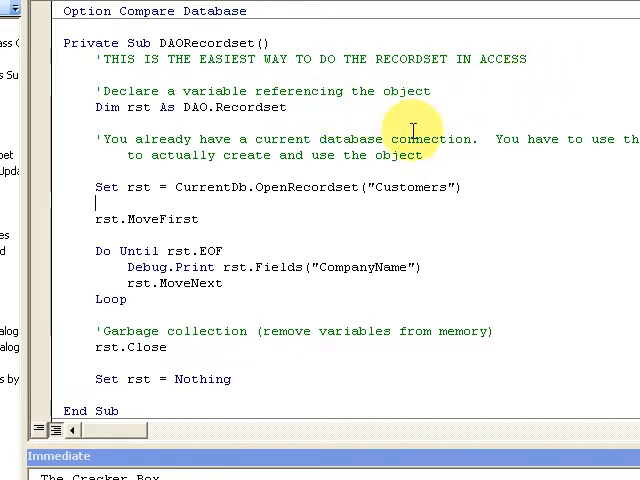
pyautogui.moveTo(523, 188)
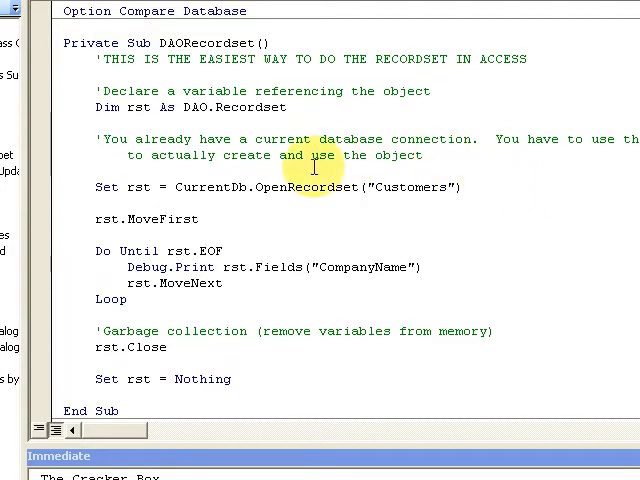
# Highlight CurrentDb, scroll to ADORecordset, and place the cursor below the reference comment
pyautogui.doubleClick(208, 187)
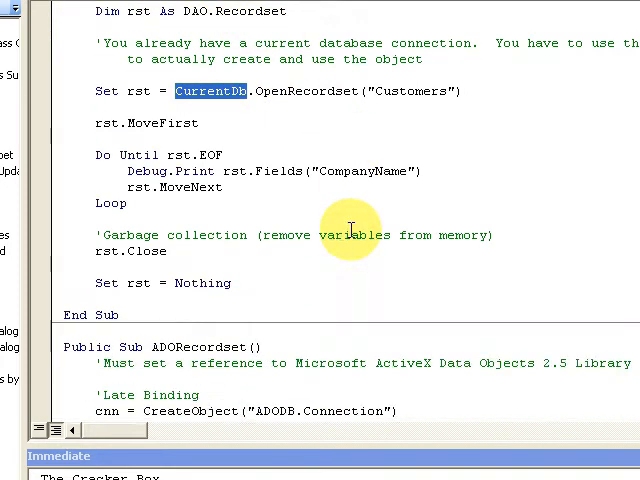
pyautogui.scroll(-3)
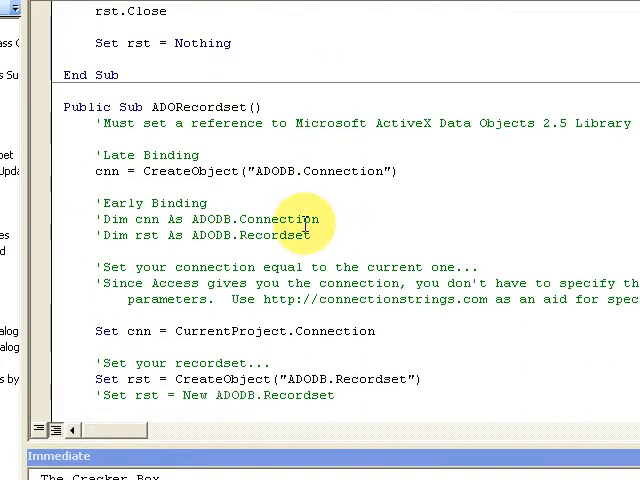
pyautogui.scroll(-3)
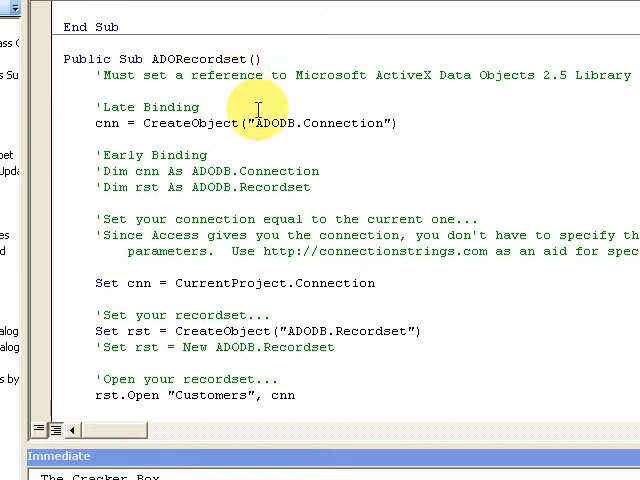
pyautogui.moveTo(287, 96)
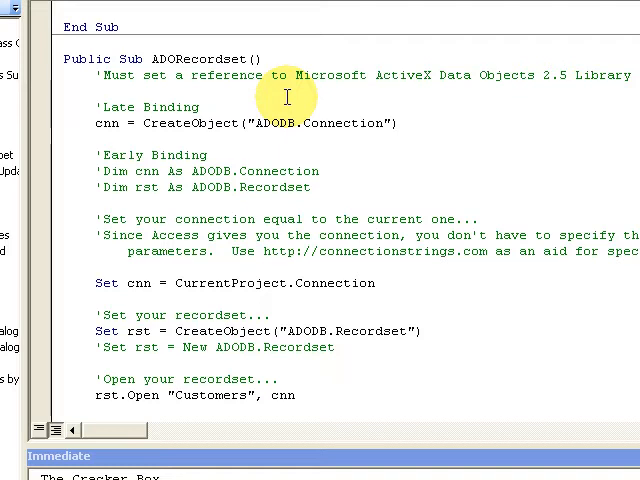
pyautogui.click(97, 91)
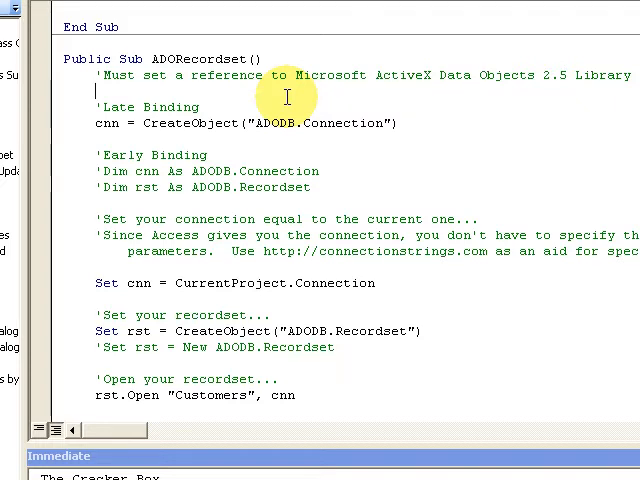
pyautogui.moveTo(225, 88)
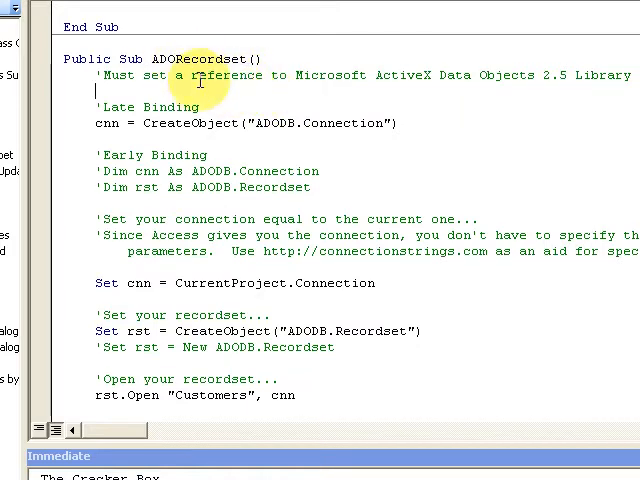
pyautogui.moveTo(232, 195)
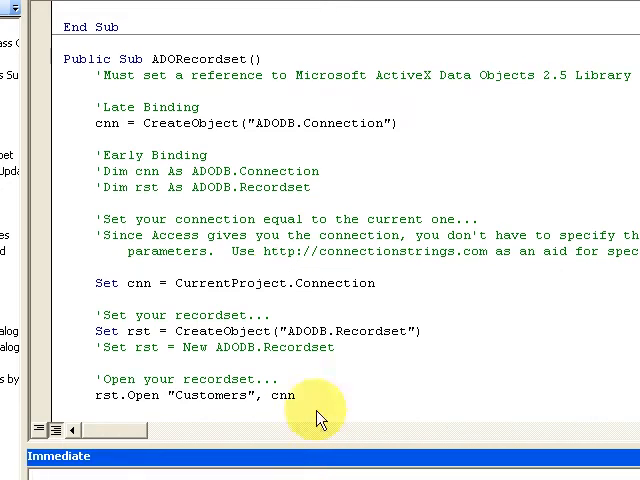
pyautogui.moveTo(320, 475)
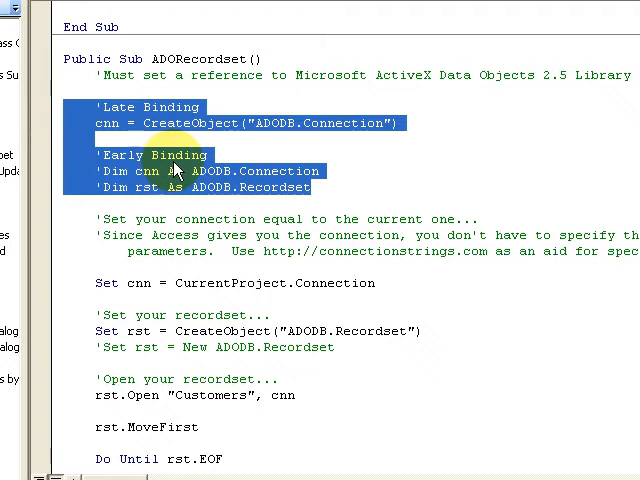
pyautogui.moveTo(232, 120)
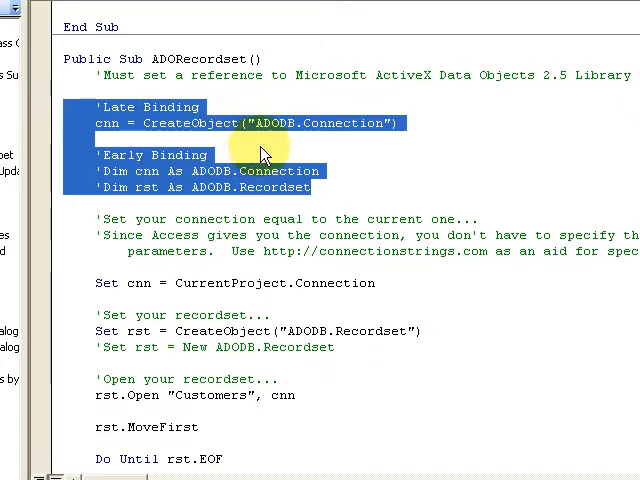
pyautogui.click(400, 123)
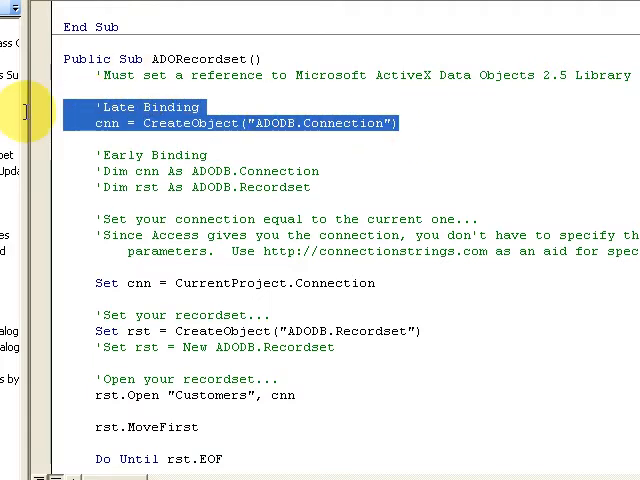
pyautogui.moveTo(175, 133)
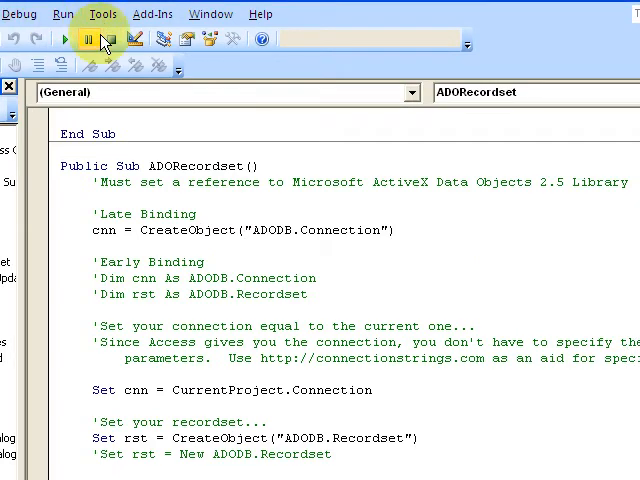
# Open Northwind's References list and check Microsoft ActiveX Data Objects 2.5 Library
pyautogui.click(100, 13)
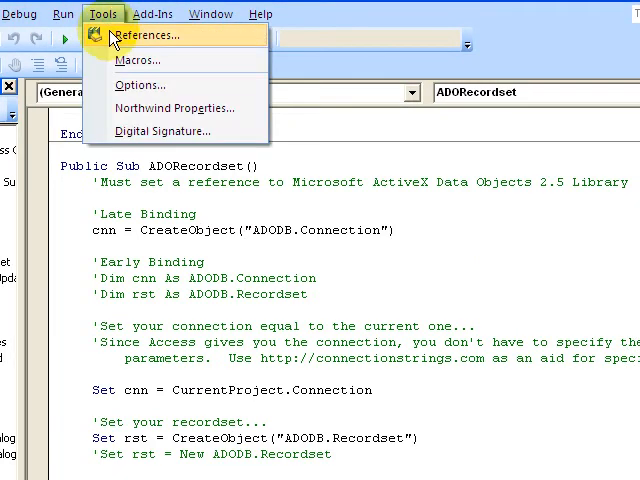
pyautogui.click(160, 36)
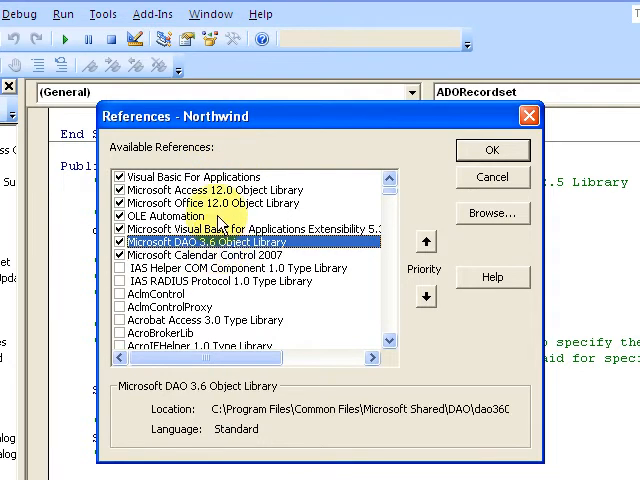
pyautogui.scroll(-3)
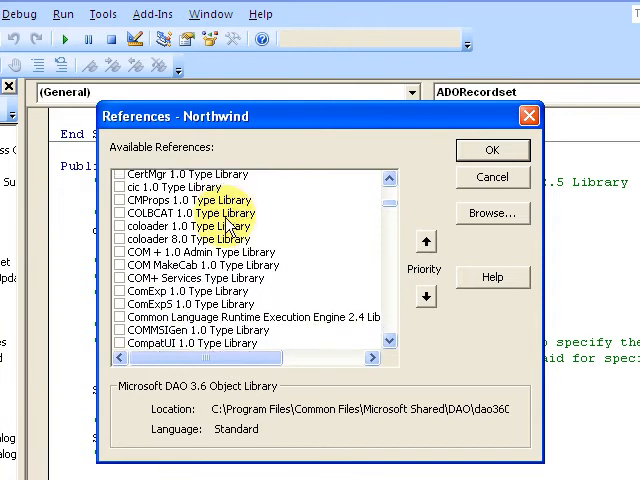
pyautogui.scroll(-3)
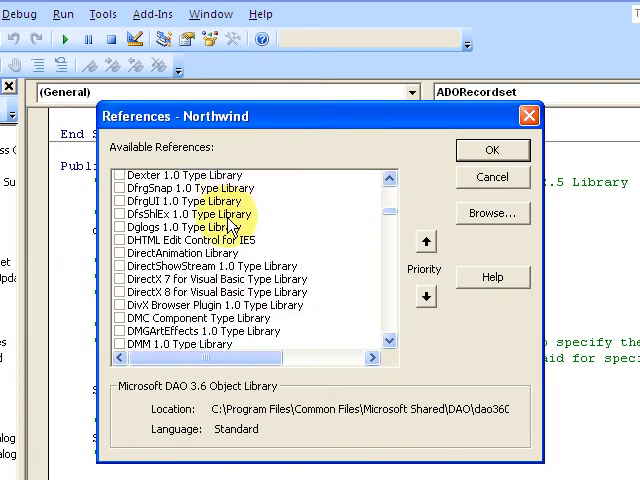
pyautogui.scroll(-3)
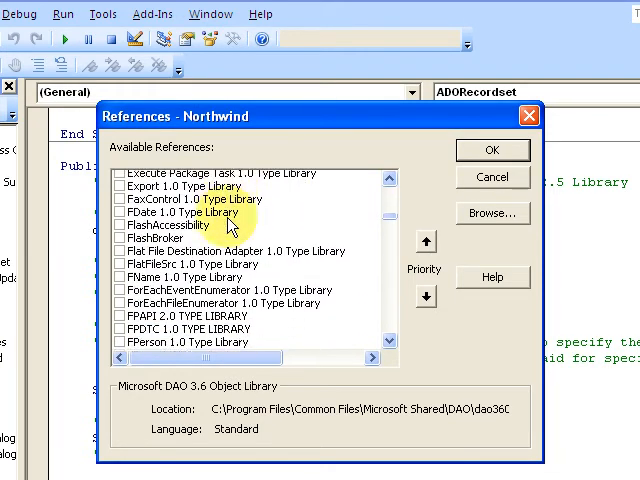
pyautogui.scroll(-3)
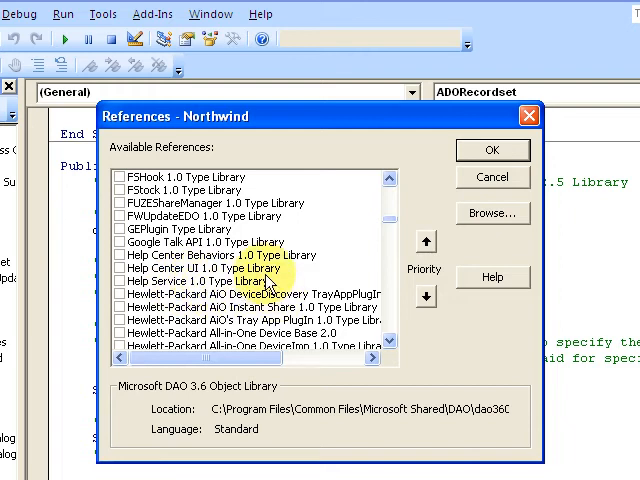
pyautogui.scroll(-3)
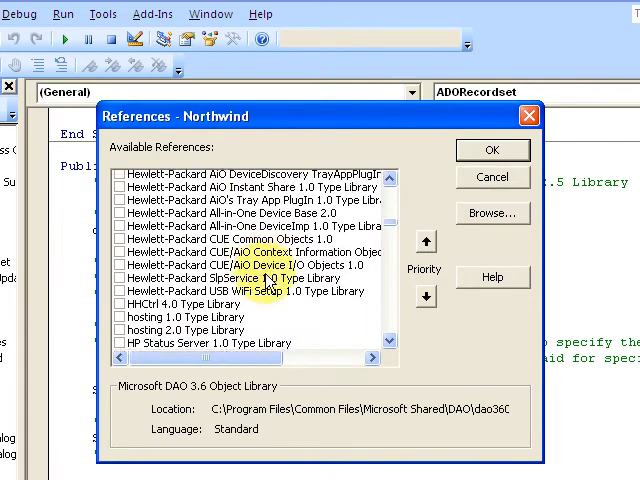
pyautogui.scroll(-3)
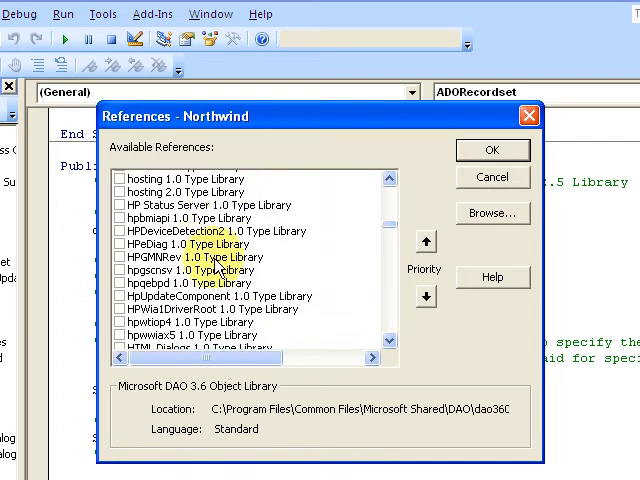
pyautogui.scroll(-3)
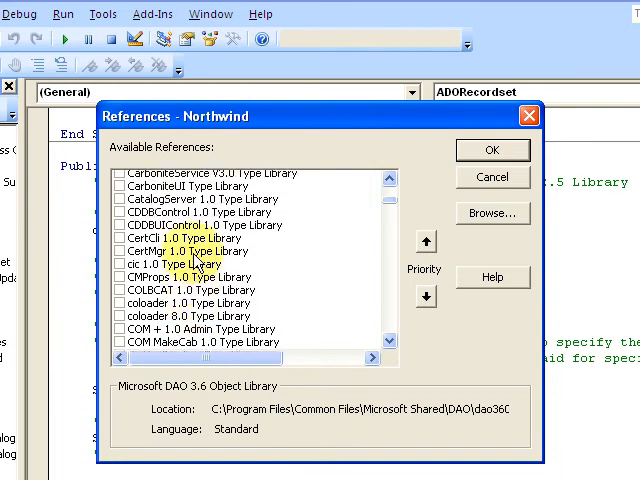
pyautogui.scroll(-3)
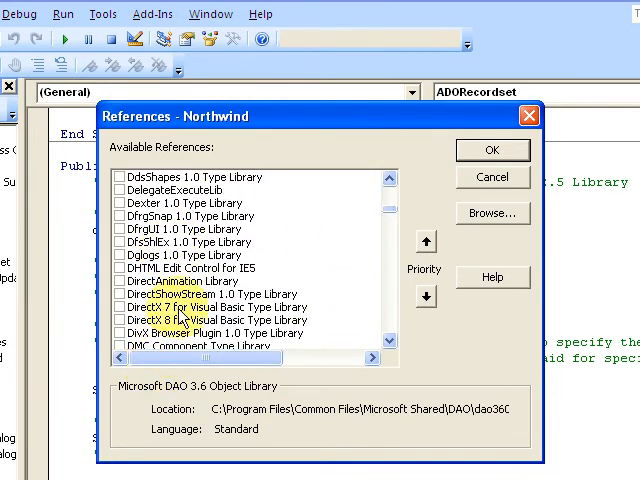
pyautogui.scroll(-3)
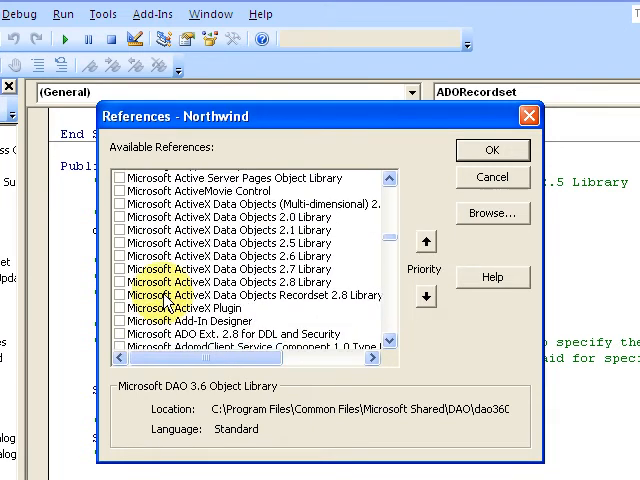
pyautogui.scroll(-3)
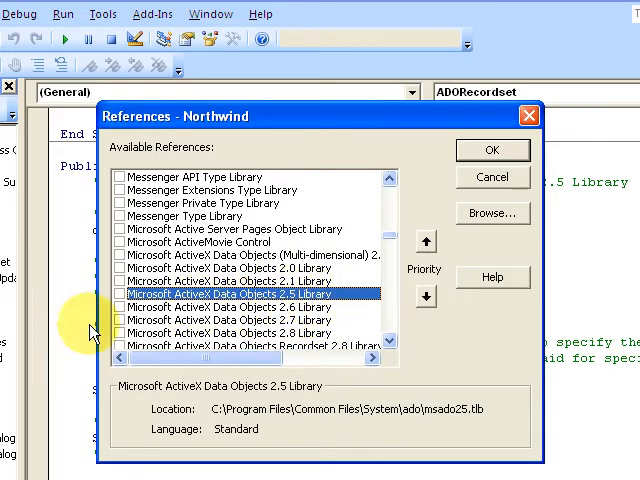
pyautogui.click(124, 294)
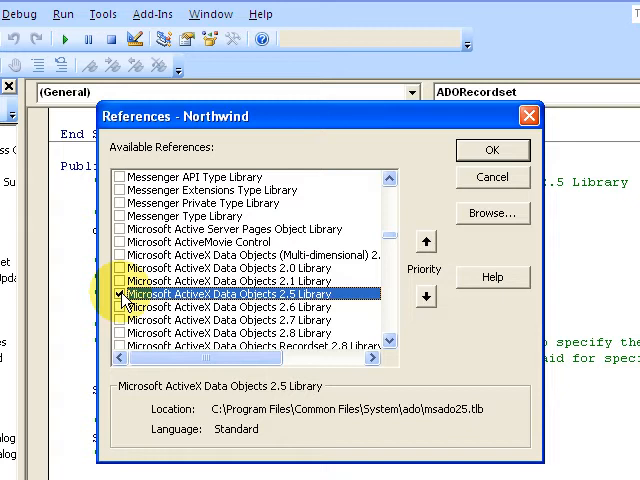
pyautogui.click(124, 294)
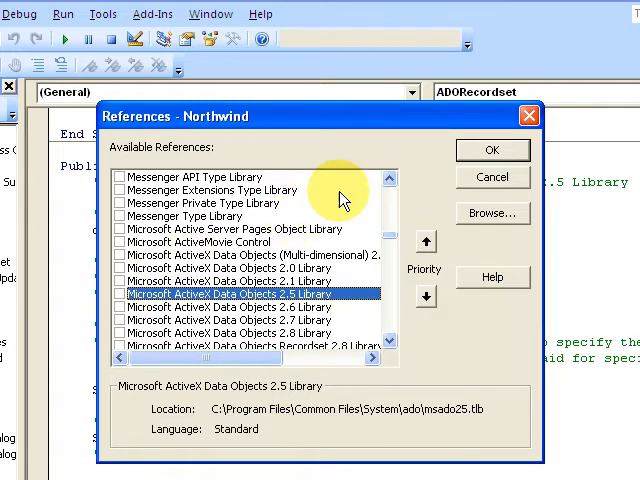
pyautogui.moveTo(491, 177)
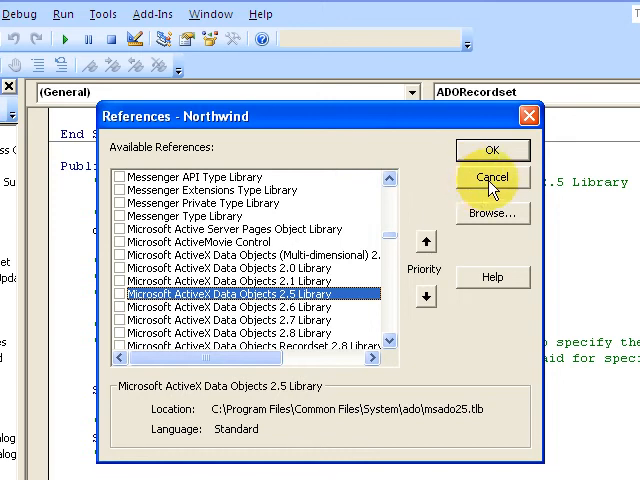
# Cancel the References dialog and highlight ADODB and CreateObject on the late-binding connection line
pyautogui.click(492, 177)
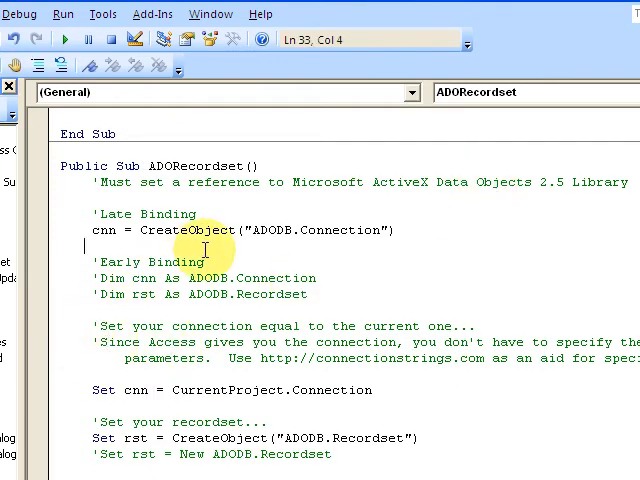
pyautogui.scroll(-3)
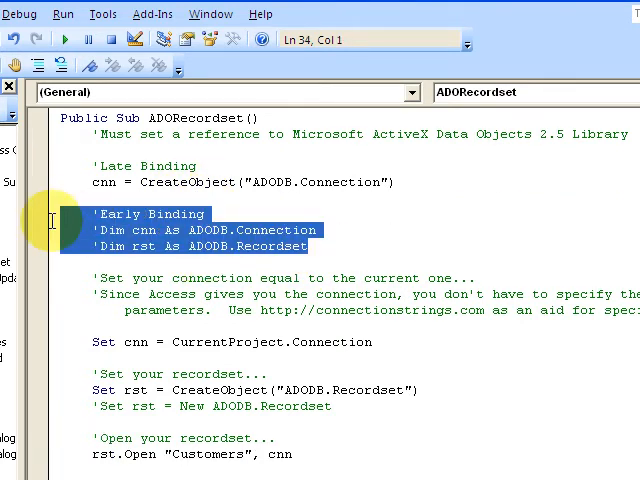
pyautogui.moveTo(397, 200)
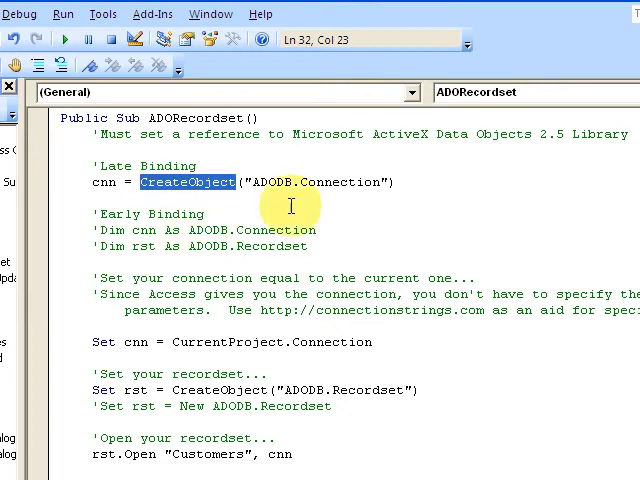
pyautogui.moveTo(381, 363)
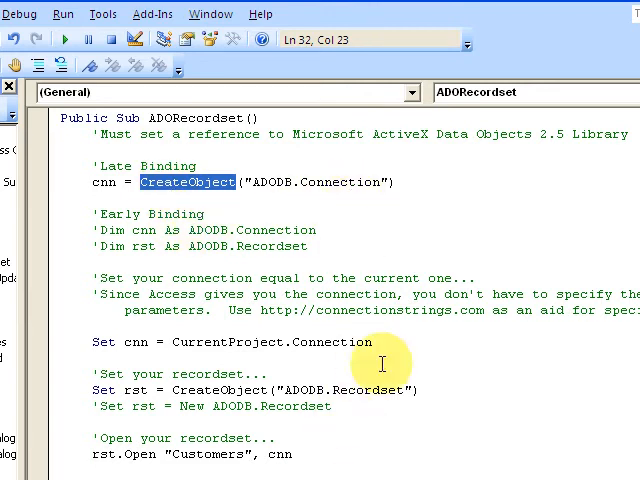
pyautogui.moveTo(281, 174)
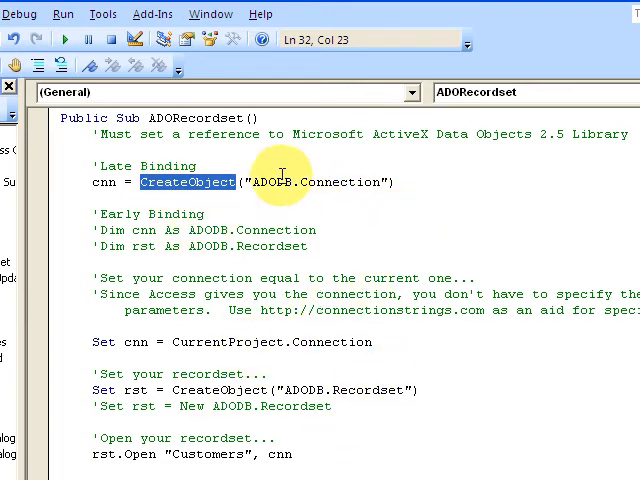
pyautogui.doubleClick(272, 182)
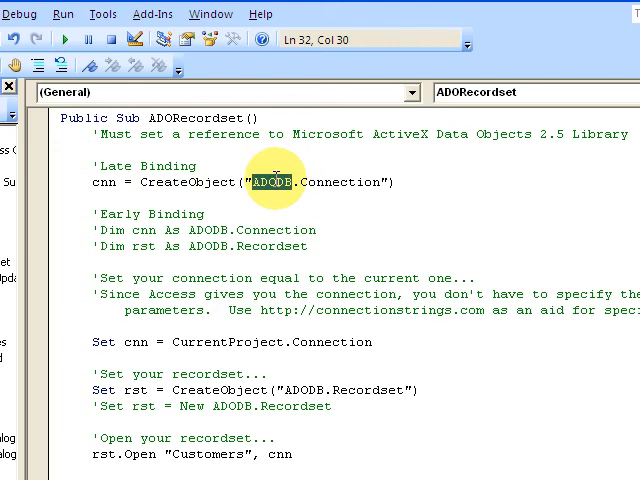
pyautogui.doubleClick(338, 182)
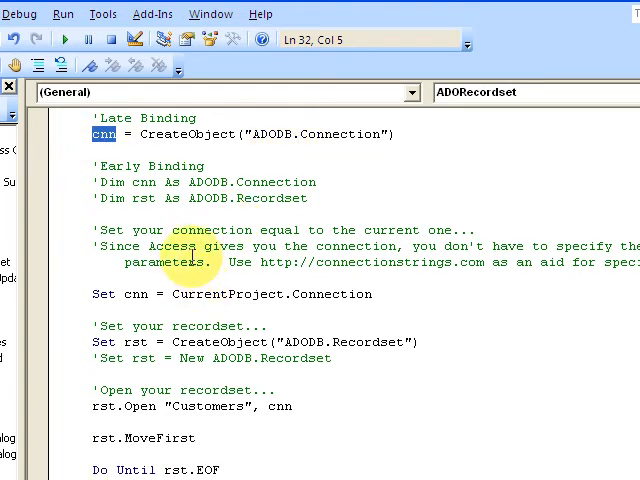
pyautogui.moveTo(360, 252)
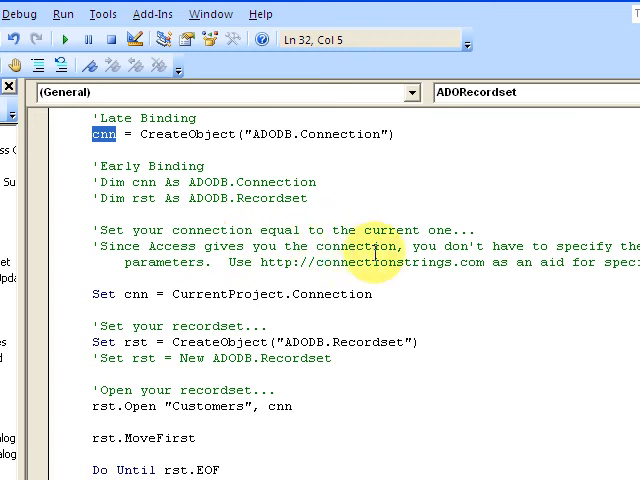
pyautogui.moveTo(300, 246)
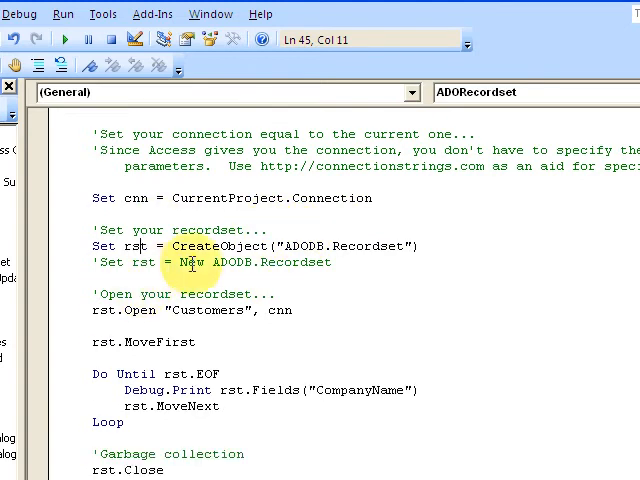
pyautogui.moveTo(283, 246); pyautogui.dragTo(418, 246)
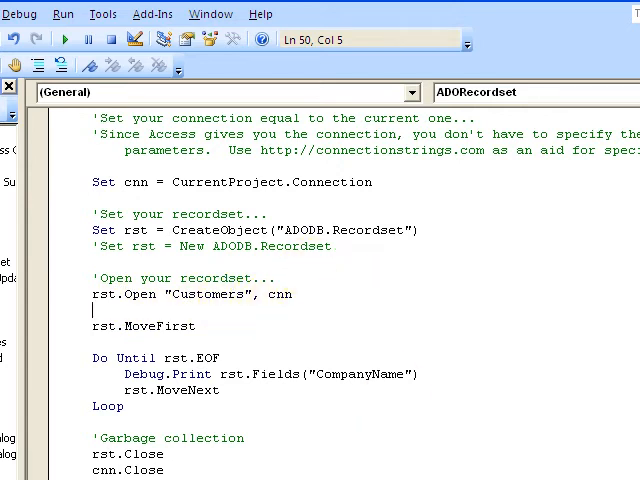
pyautogui.scroll(-3)
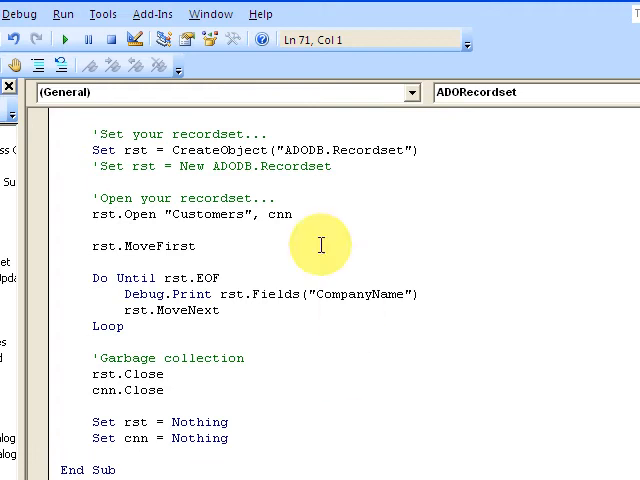
pyautogui.moveTo(237, 275)
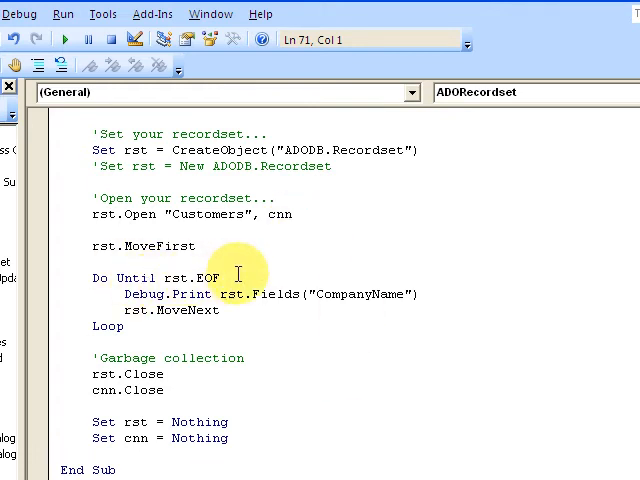
pyautogui.moveTo(210, 245)
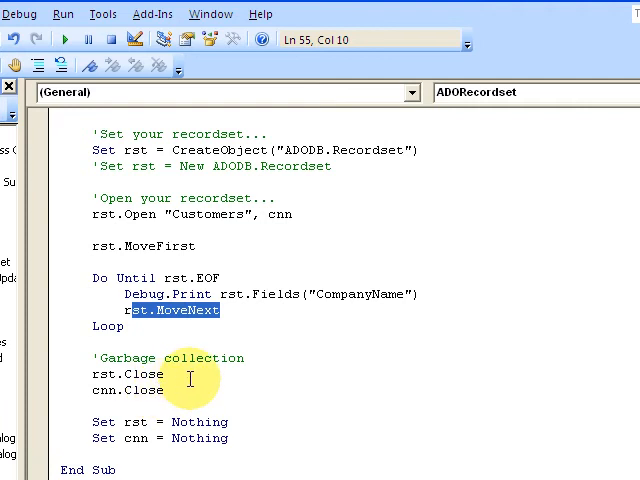
pyautogui.moveTo(168, 381)
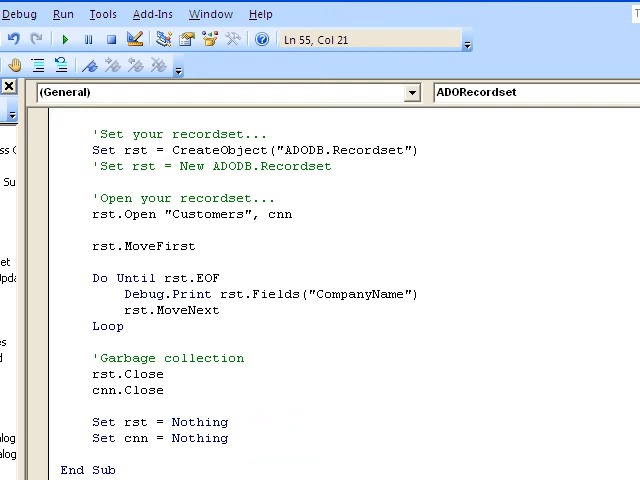
# Run ADORecordset and review the Customers company names printed in the Immediate window
pyautogui.click(66, 38)
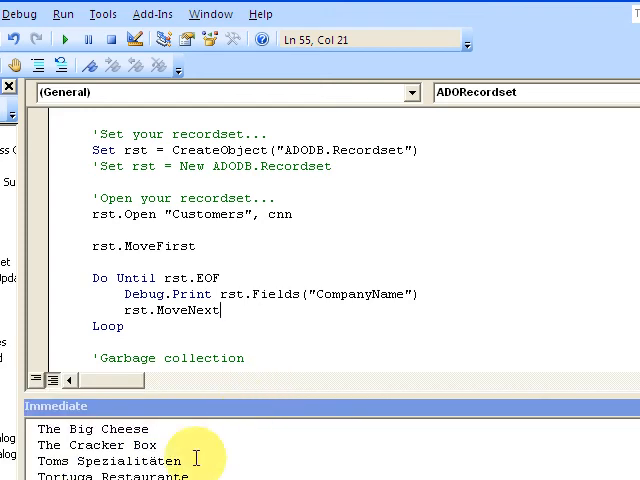
pyautogui.moveTo(40, 429); pyautogui.dragTo(180, 476)
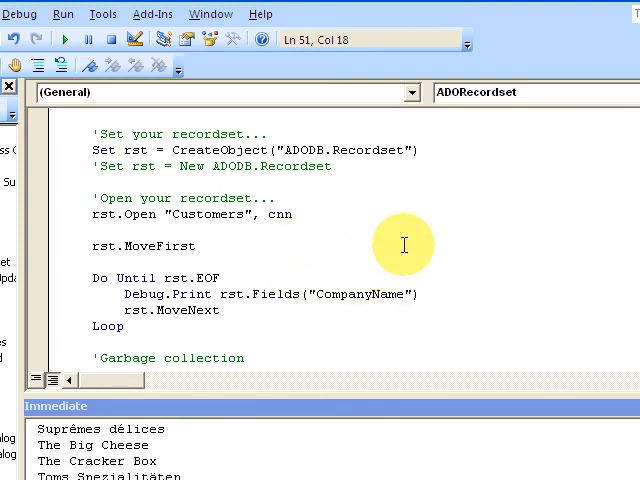
pyautogui.moveTo(285, 413)
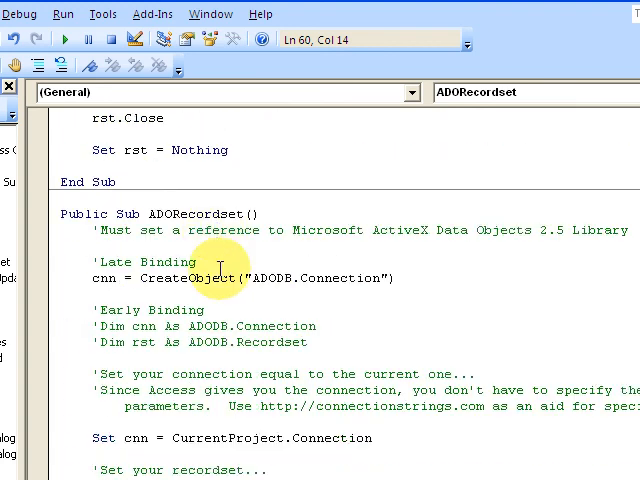
pyautogui.scroll(-3)
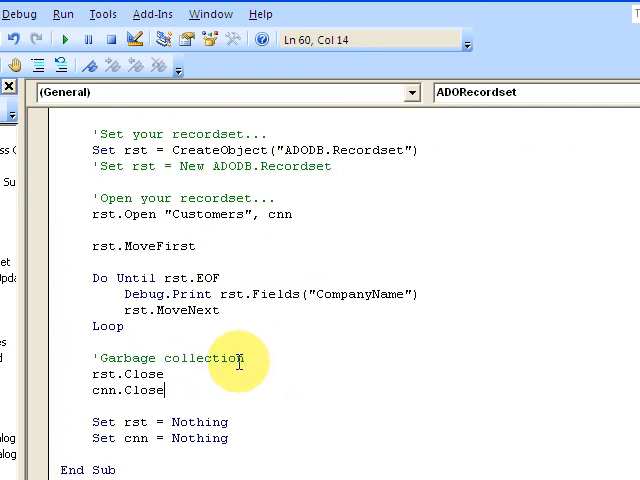